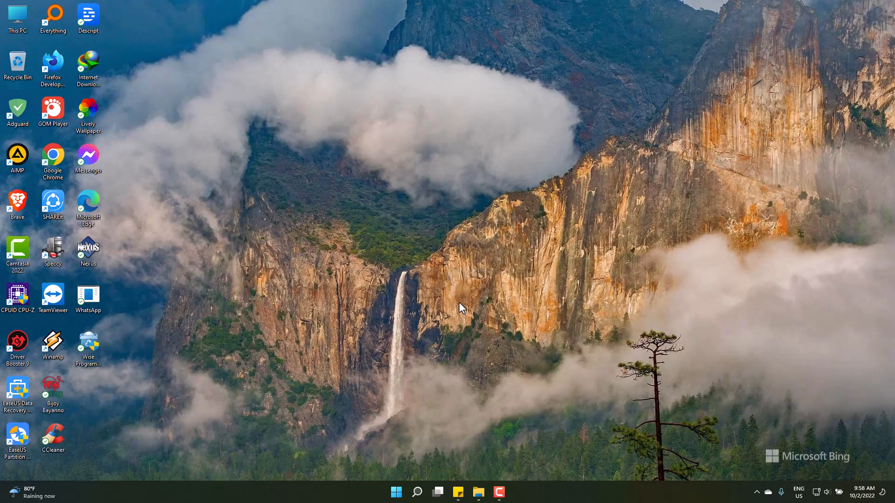
mouse_move(481, 493)
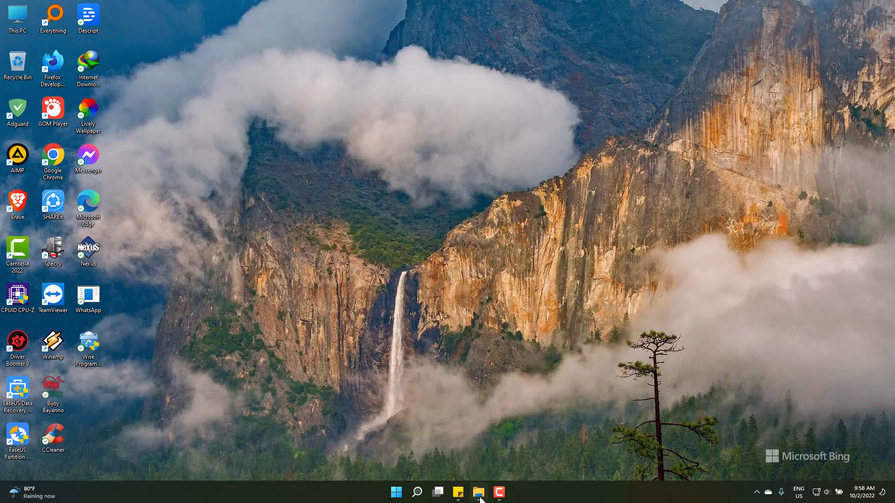
- Delete 'Standard recording 153.rar.mp3' from Documents, with no confirmation prompt
left_click(479, 492)
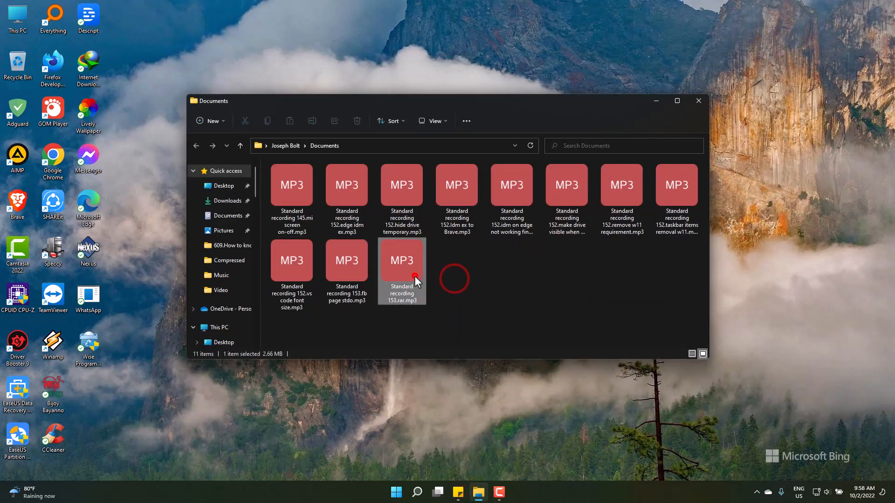
left_click(415, 276)
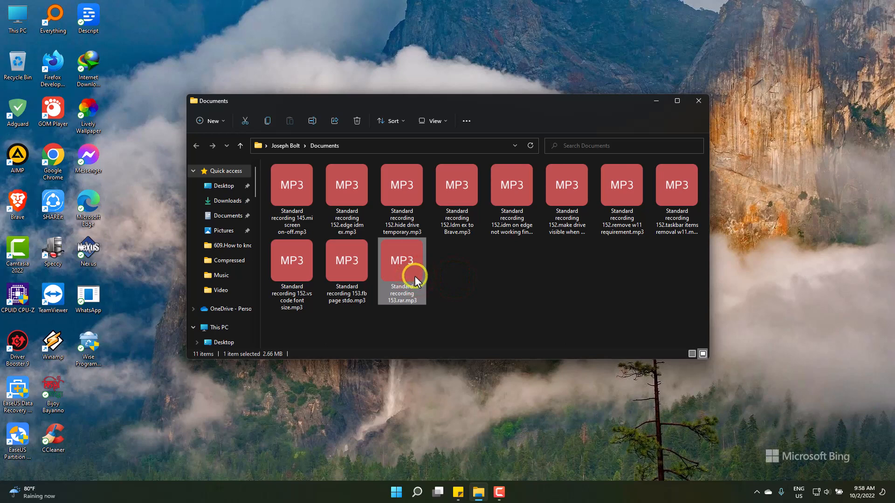
right_click(402, 271)
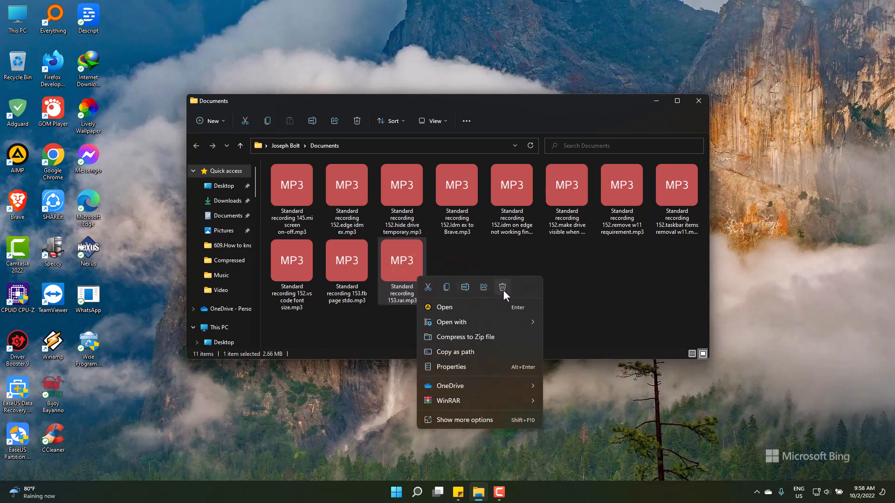
left_click(503, 287)
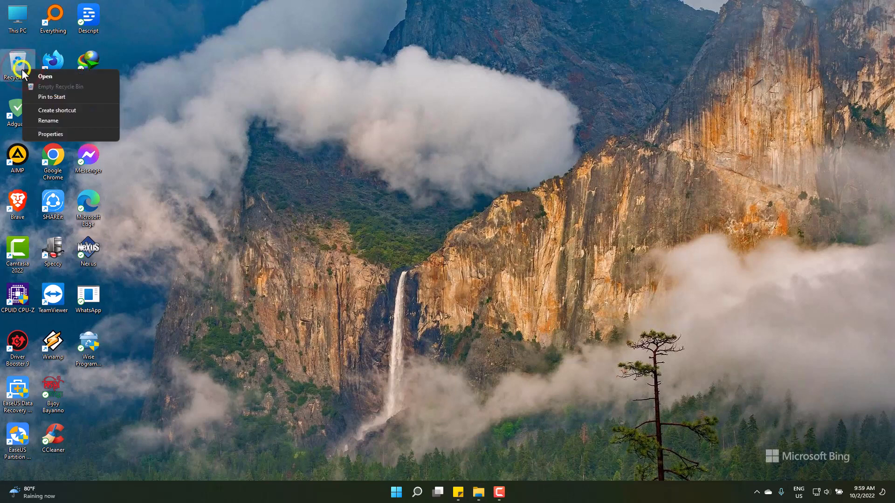
- Enable 'Display delete confirmation dialogue' in Recycle Bin Properties and confirm with OK
left_click(51, 134)
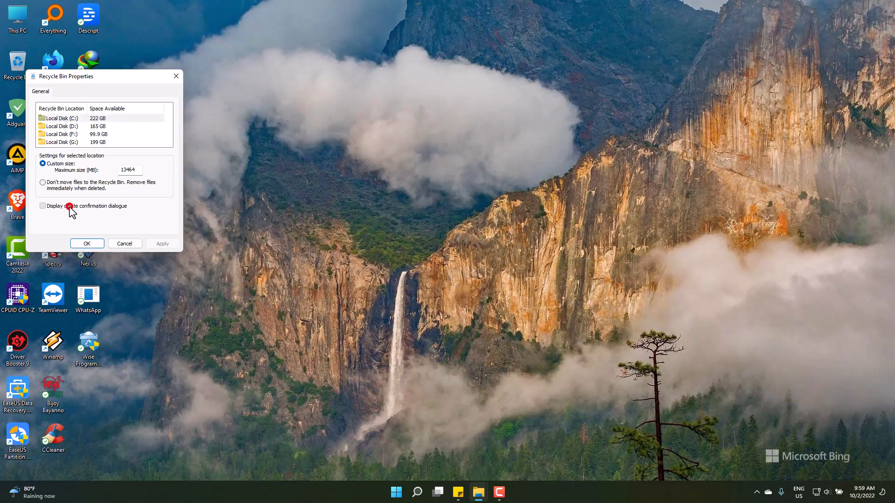
left_click(42, 206)
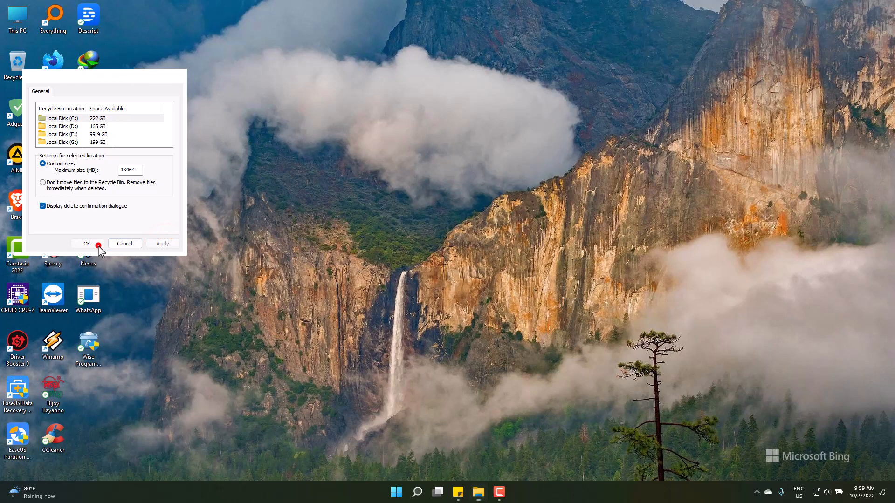
left_click(87, 243)
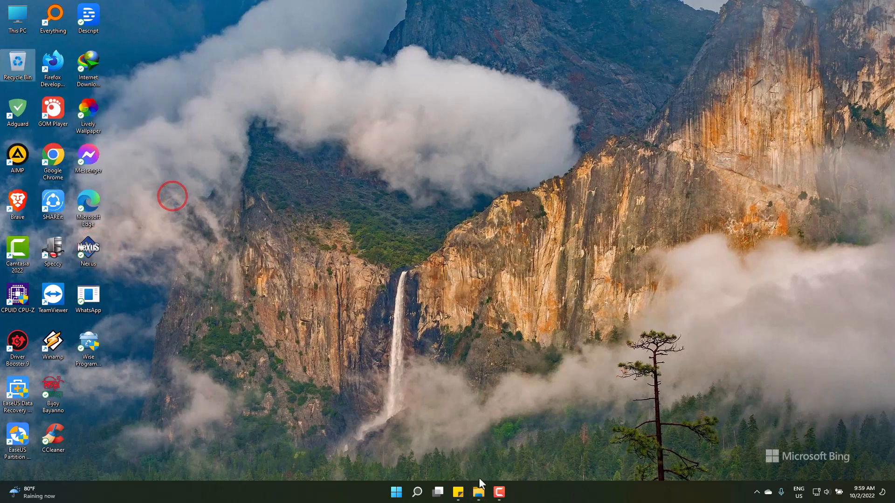
- Delete 'Standard recording 152.hide drive temporary.mp3' from Documents, answering Yes to the confirmation
left_click(478, 492)
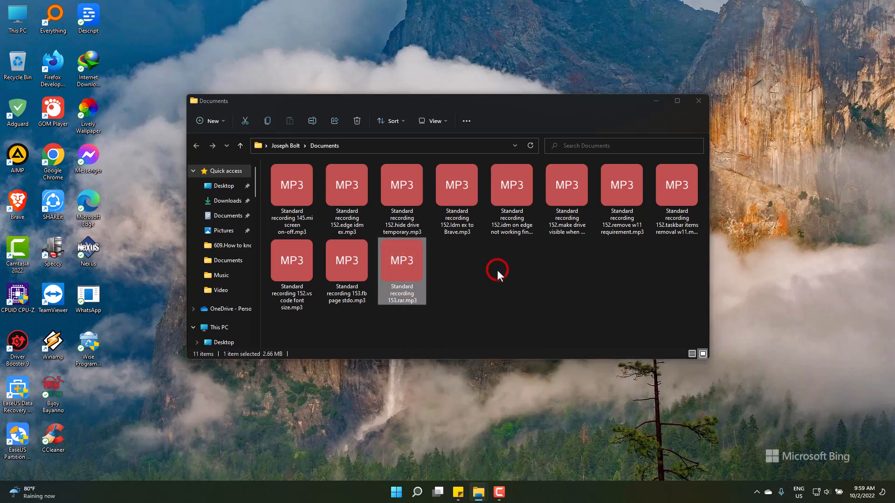
left_click(357, 120)
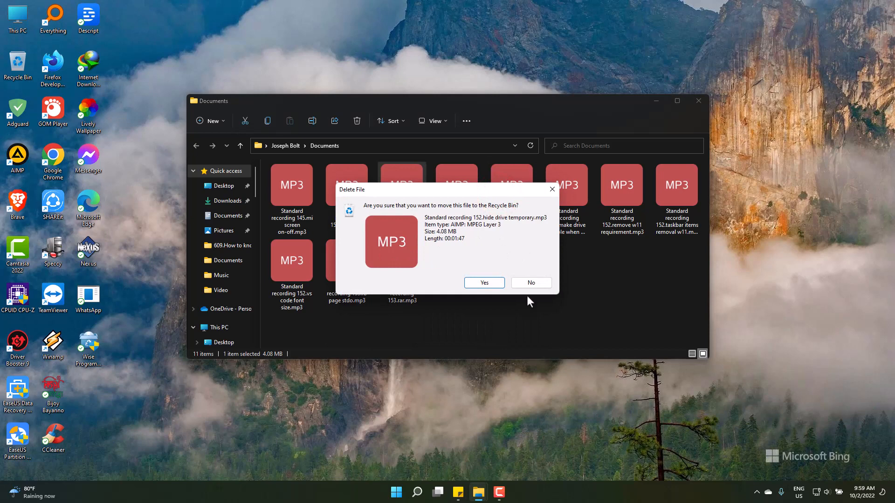
left_click(484, 283)
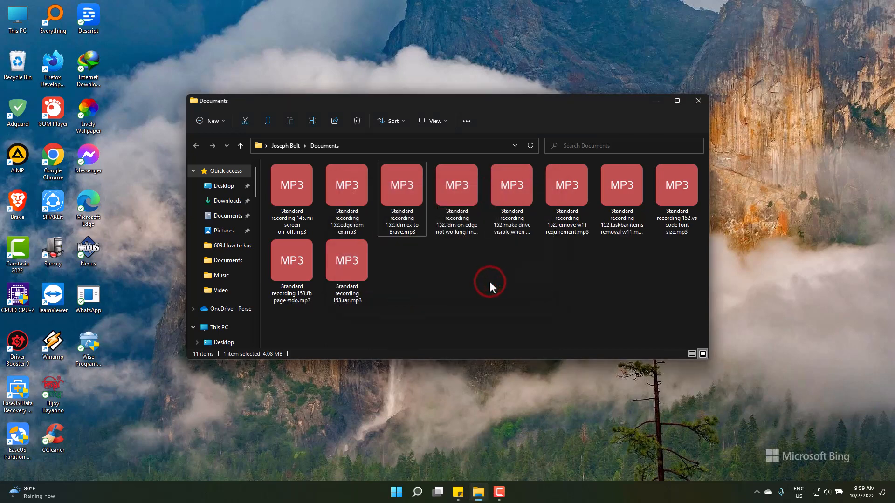